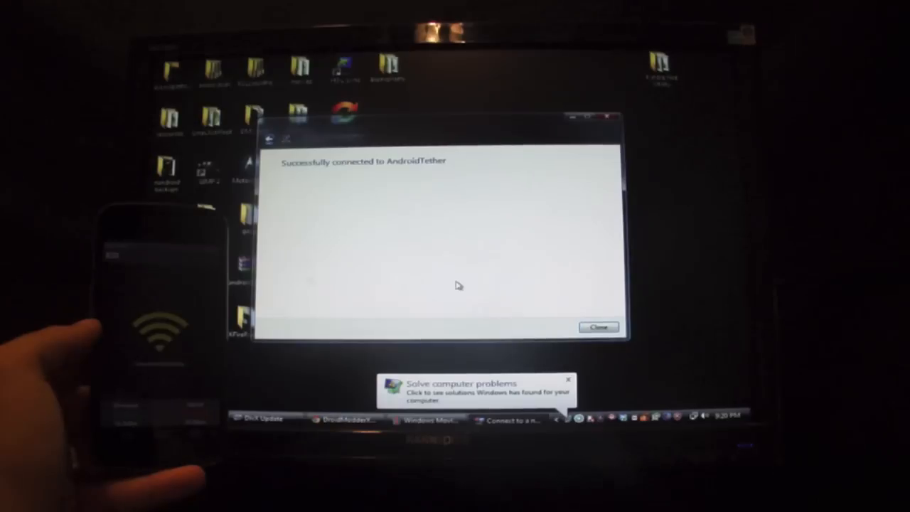
pyautogui.moveTo(462, 169)
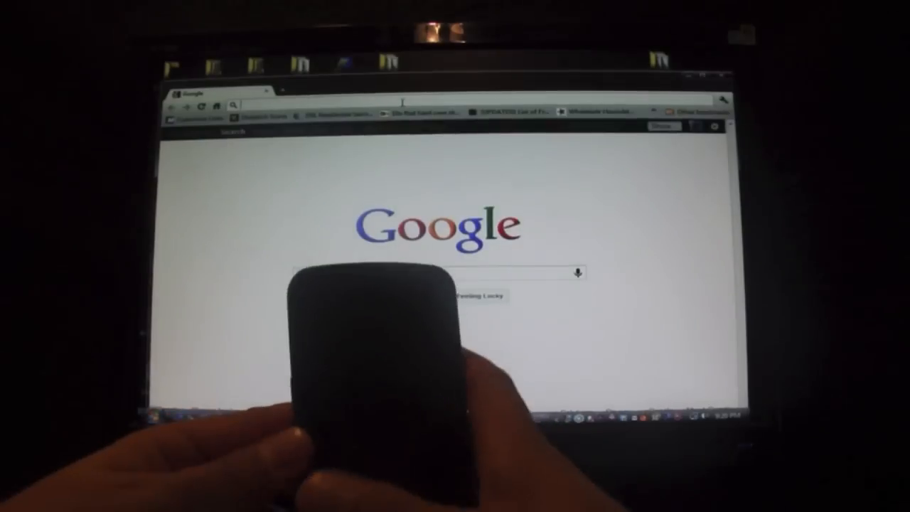
# - Load the Speedtest.net page in Chrome over the tethered connection
pyautogui.write('ds')
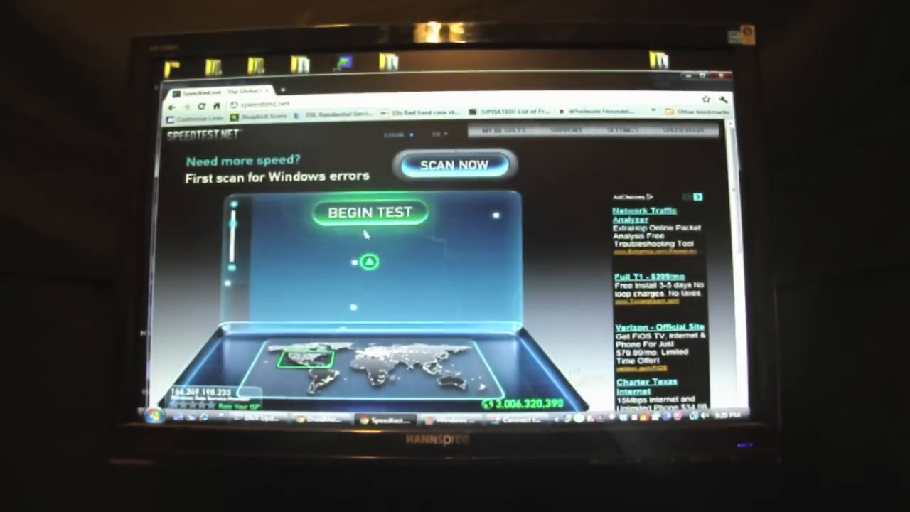
# - Run the speed test, reporting 11.72 Mbps download and 1.79 Mbps upload
pyautogui.click(370, 213)
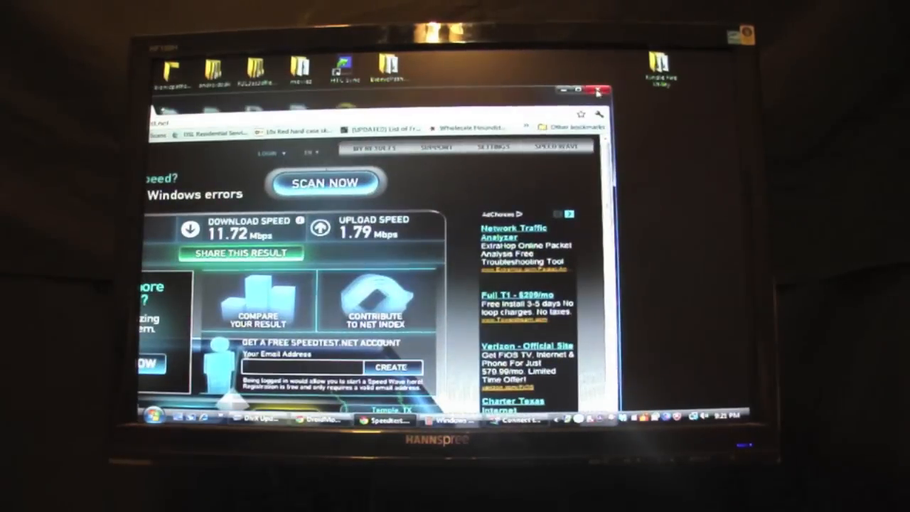
pyautogui.click(599, 91)
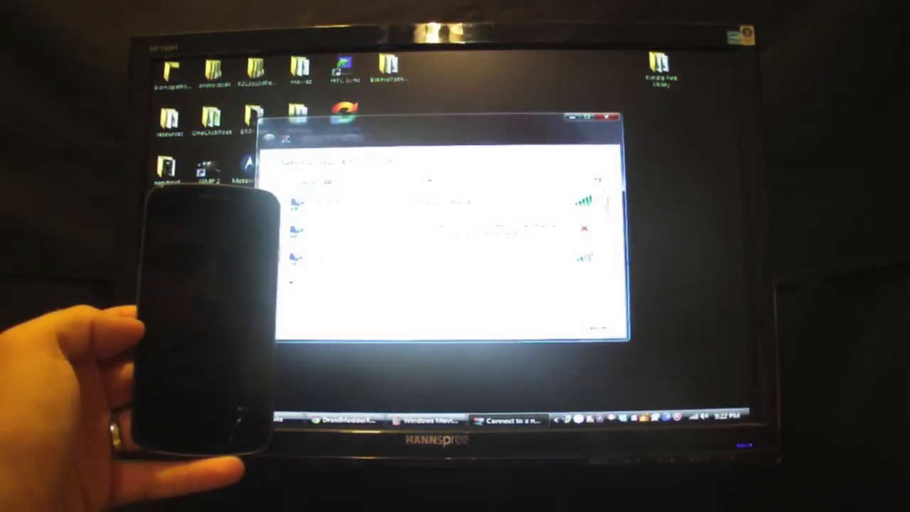
# - Select AndroidTether to reconnect; Windows flags saved settings as mismatched
pyautogui.click(327, 231)
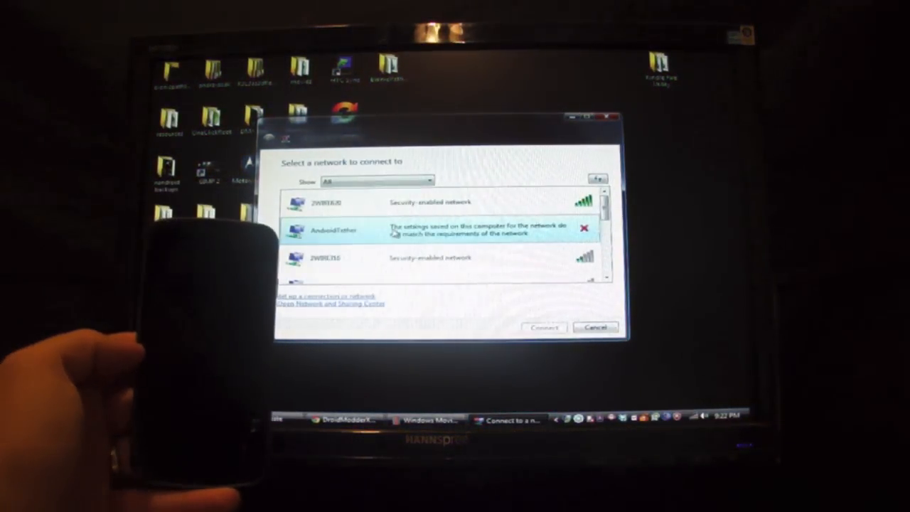